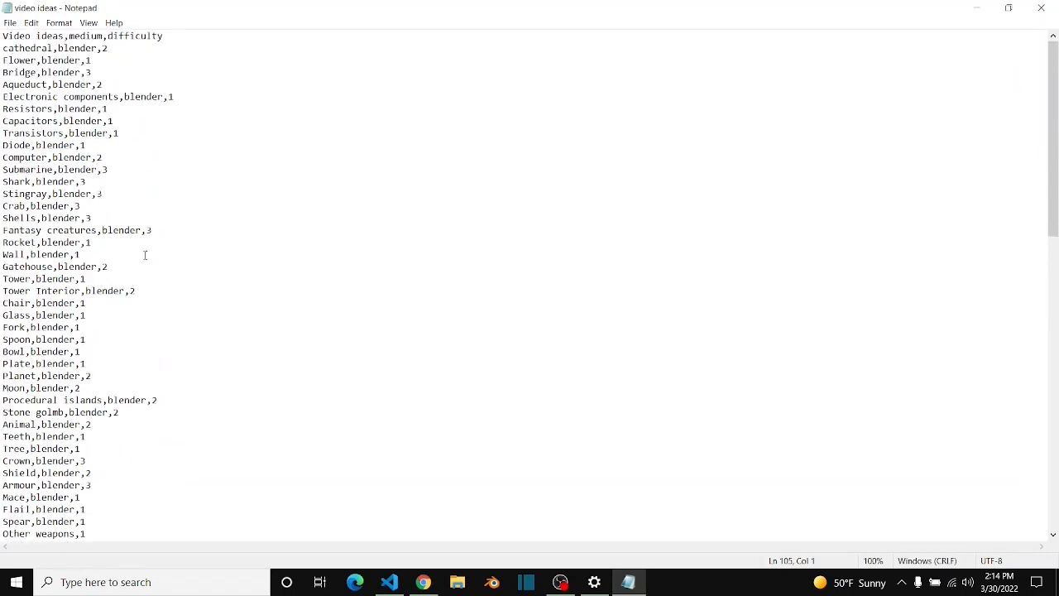
pyautogui.moveTo(268, 323)
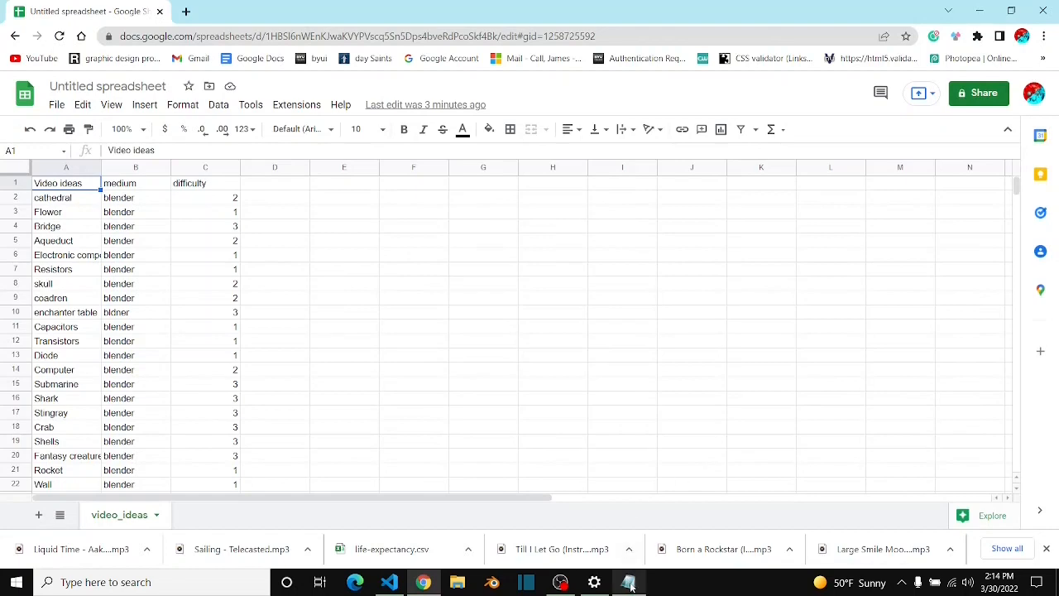
# Save the Notepad ideas list over the existing video_ideas.txt in the scripts folder, confirming replace.
pyautogui.click(629, 582)
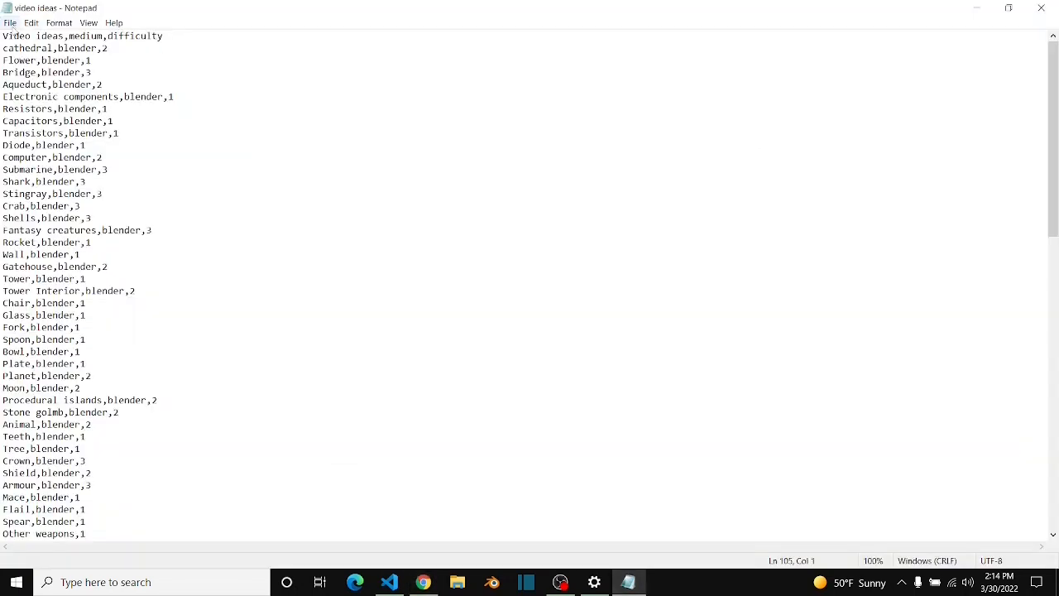
pyautogui.click(10, 24)
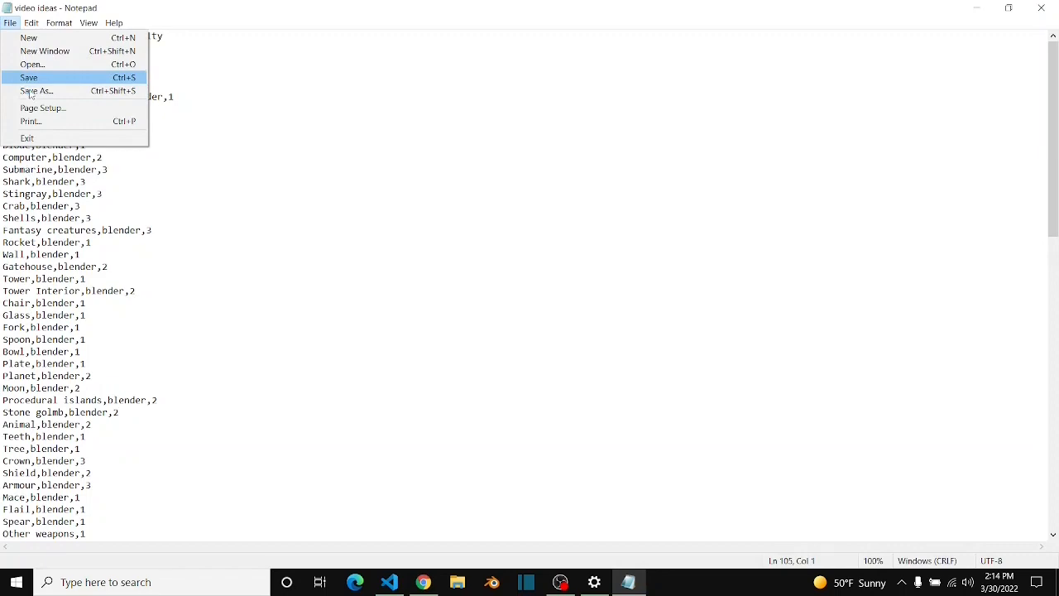
pyautogui.click(36, 91)
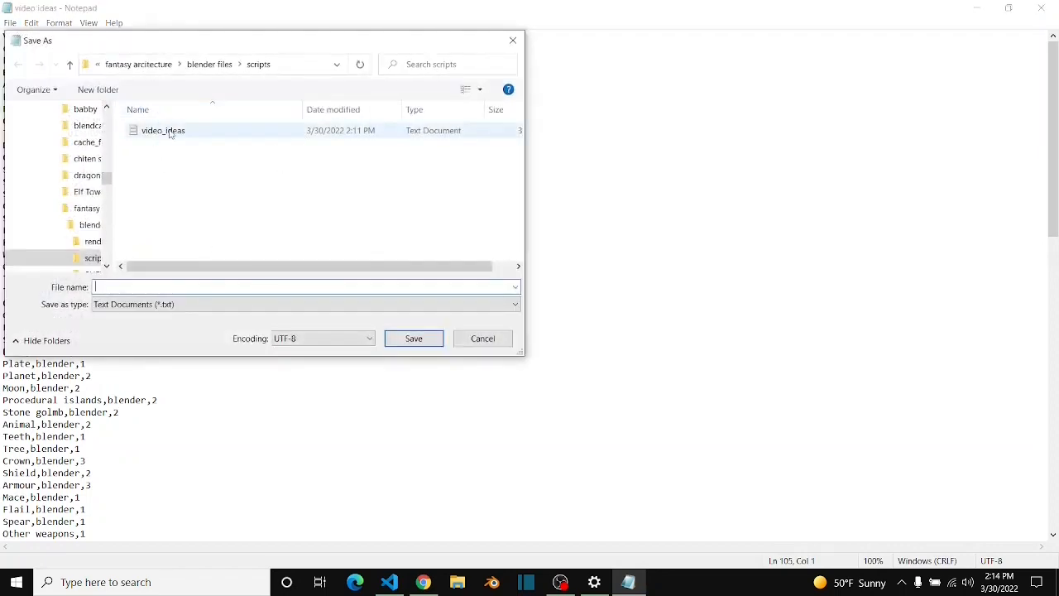
pyautogui.click(414, 338)
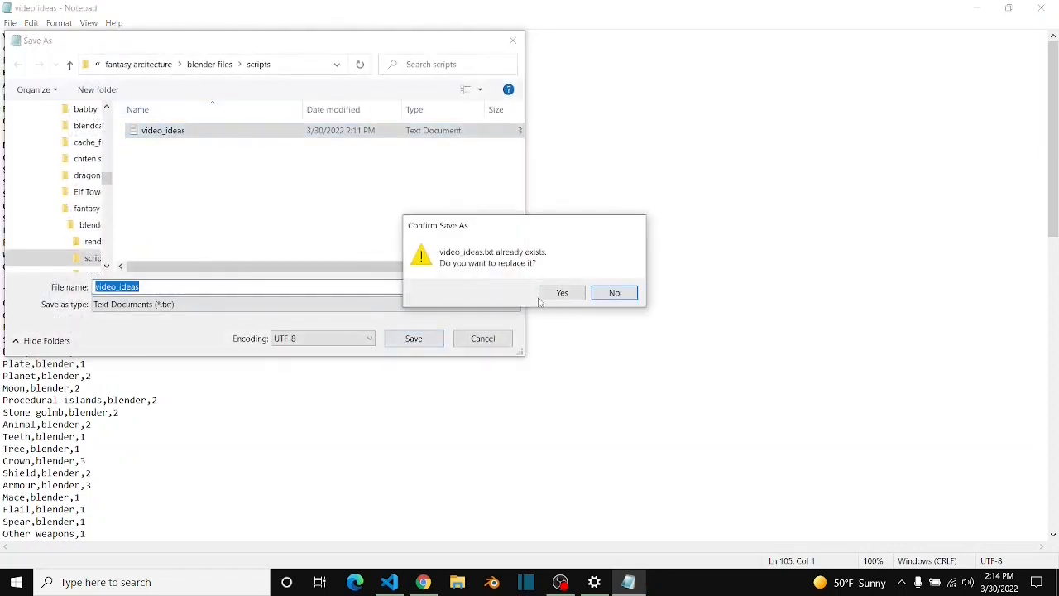
pyautogui.click(562, 292)
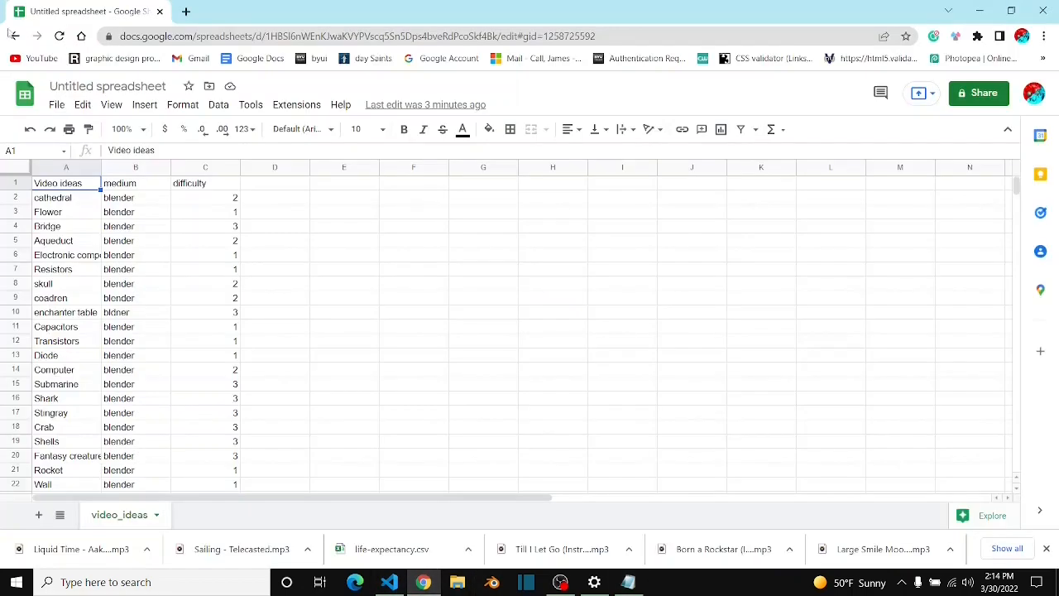
# Start a file import in Sheets and browse the computer via the Upload option.
pyautogui.click(56, 105)
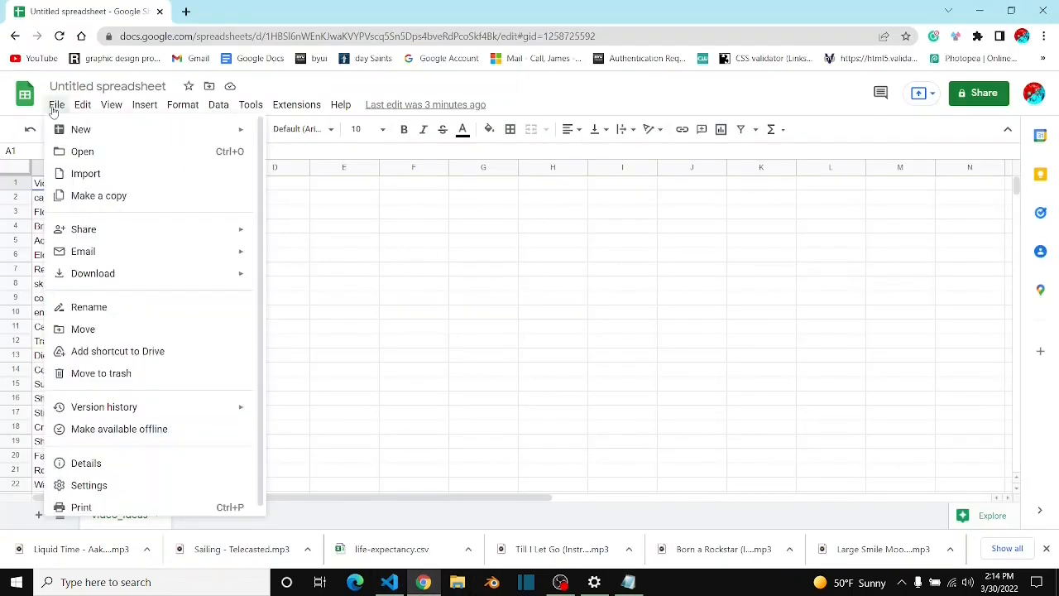
pyautogui.moveTo(86, 174)
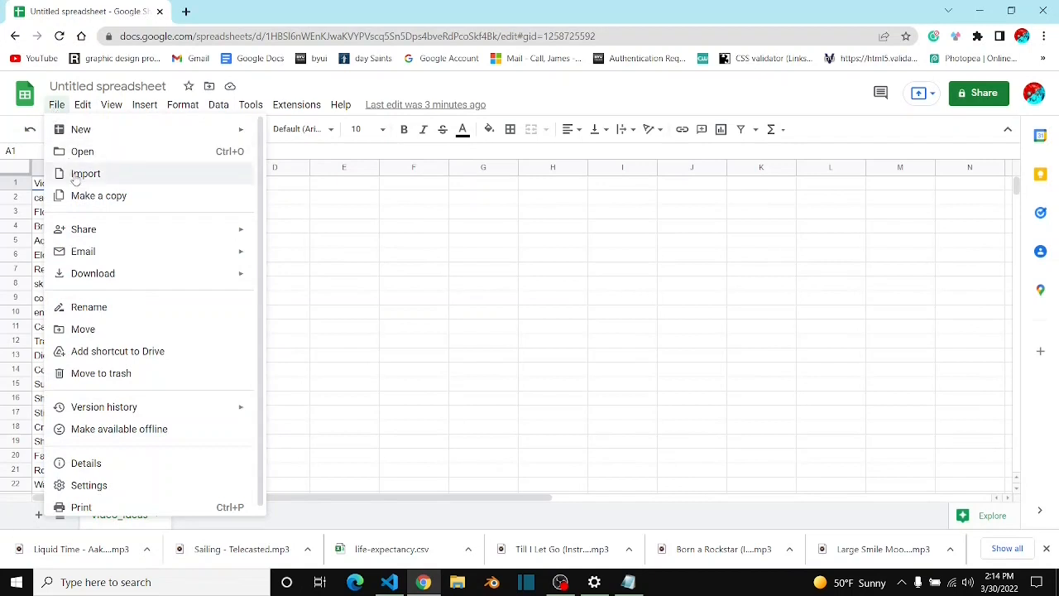
pyautogui.click(86, 174)
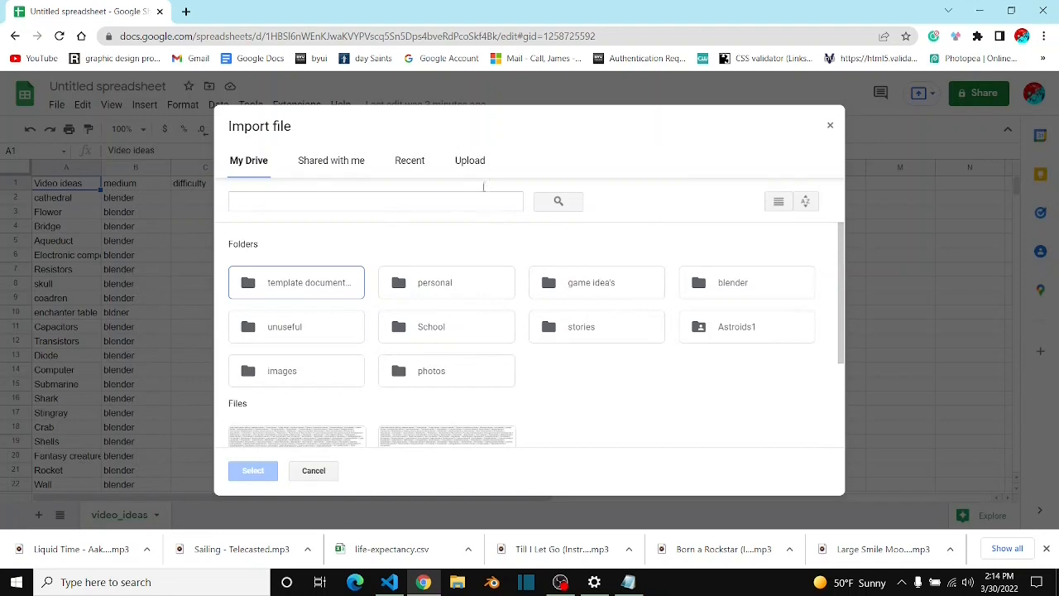
pyautogui.click(470, 159)
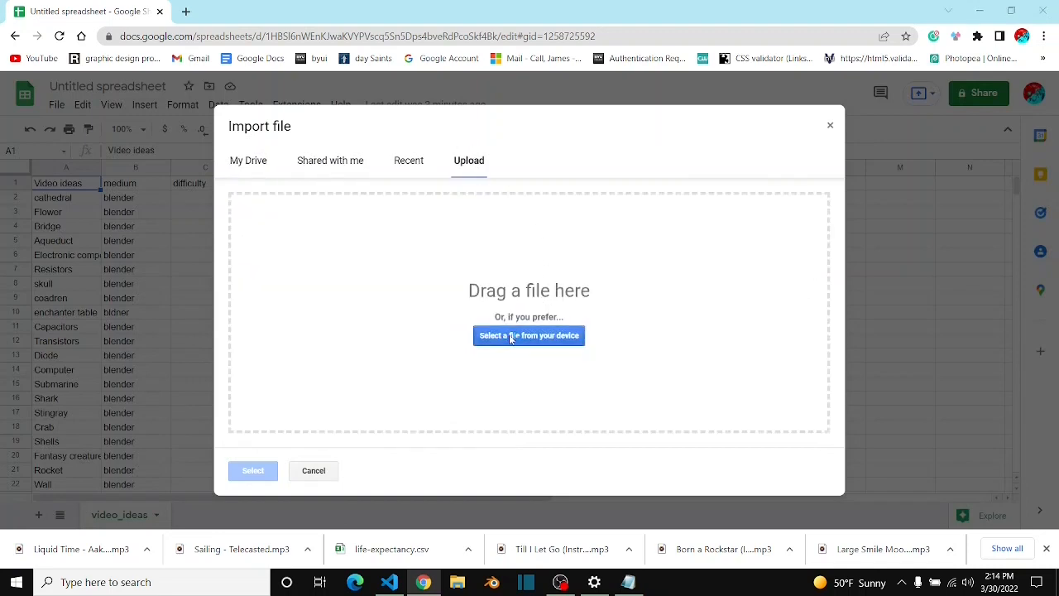
pyautogui.click(530, 334)
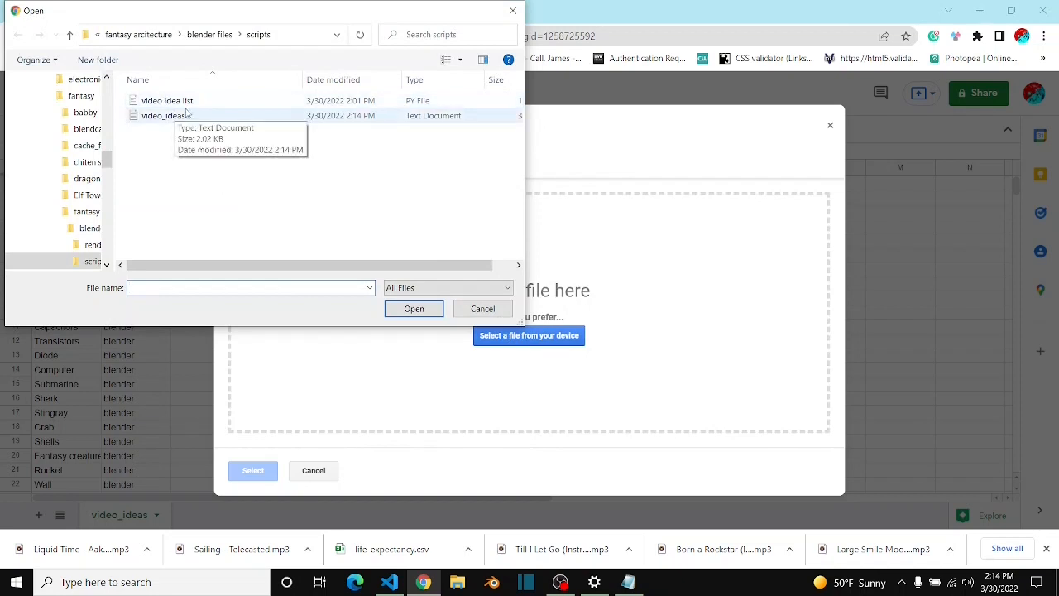
# Choose video_ideas.txt in the scripts folder and upload it for import.
pyautogui.click(162, 115)
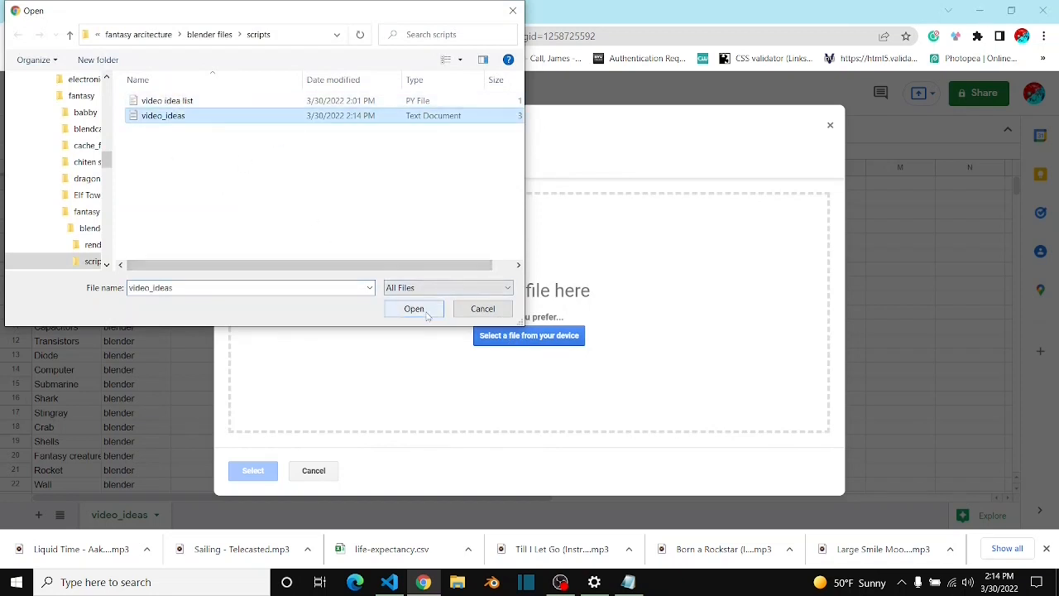
pyautogui.click(414, 308)
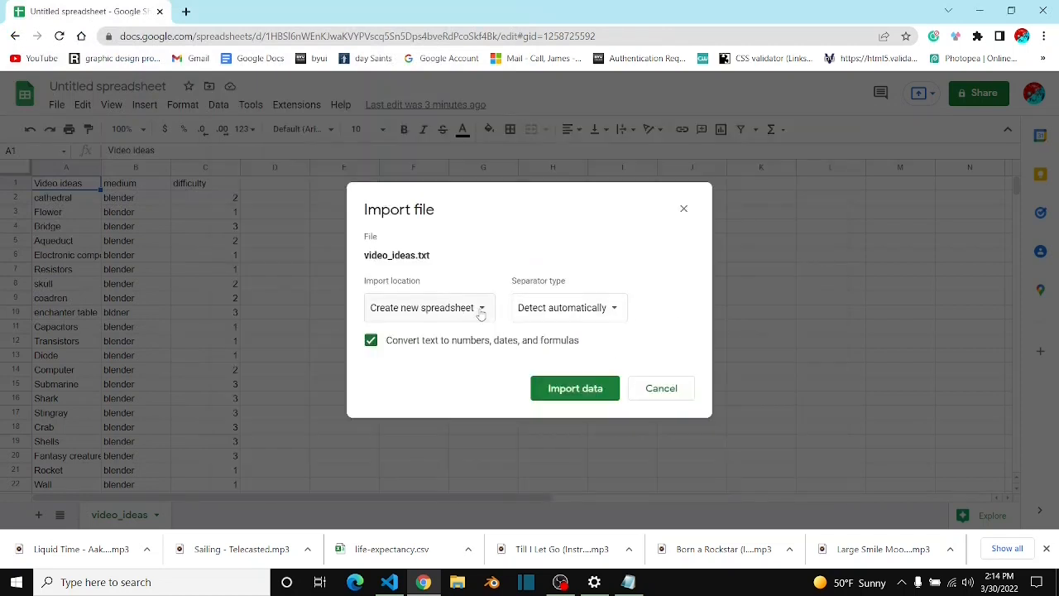
# Import with location 'Replace spreadsheet' and separator detected automatically.
pyautogui.click(428, 307)
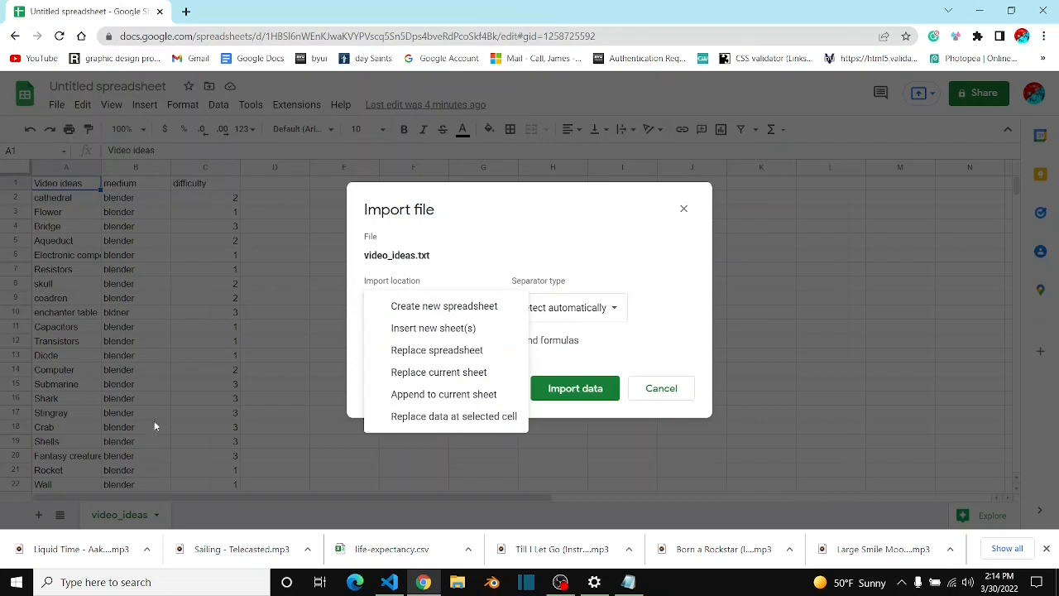
pyautogui.moveTo(437, 356)
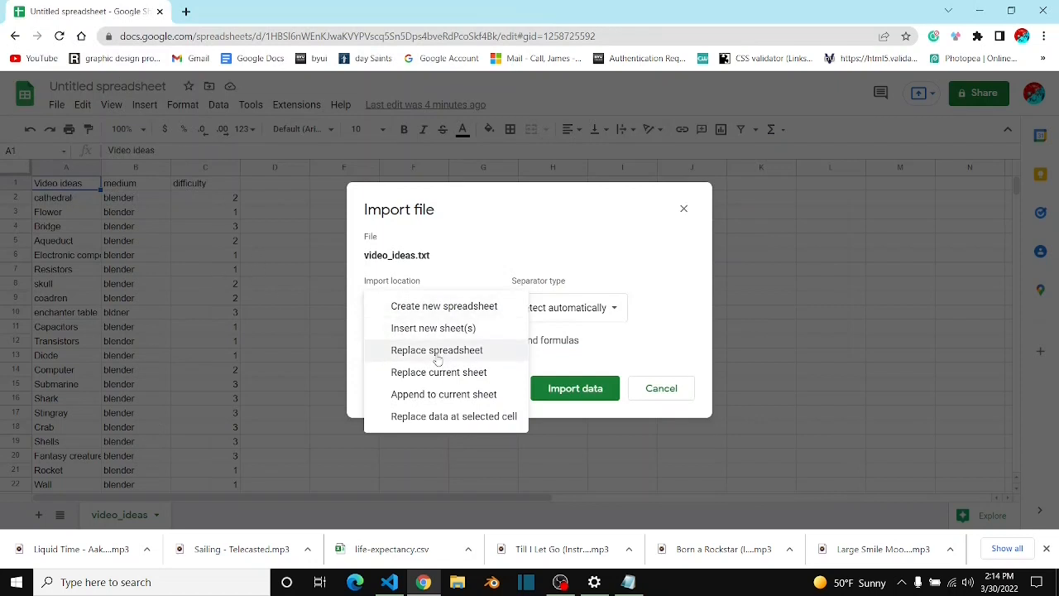
pyautogui.moveTo(430, 430)
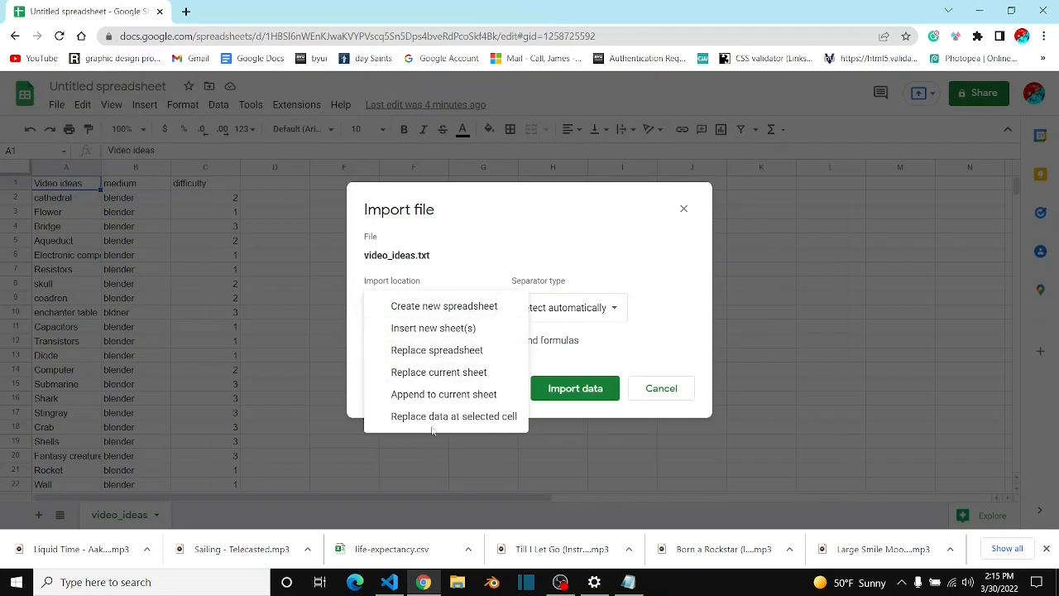
pyautogui.moveTo(421, 351)
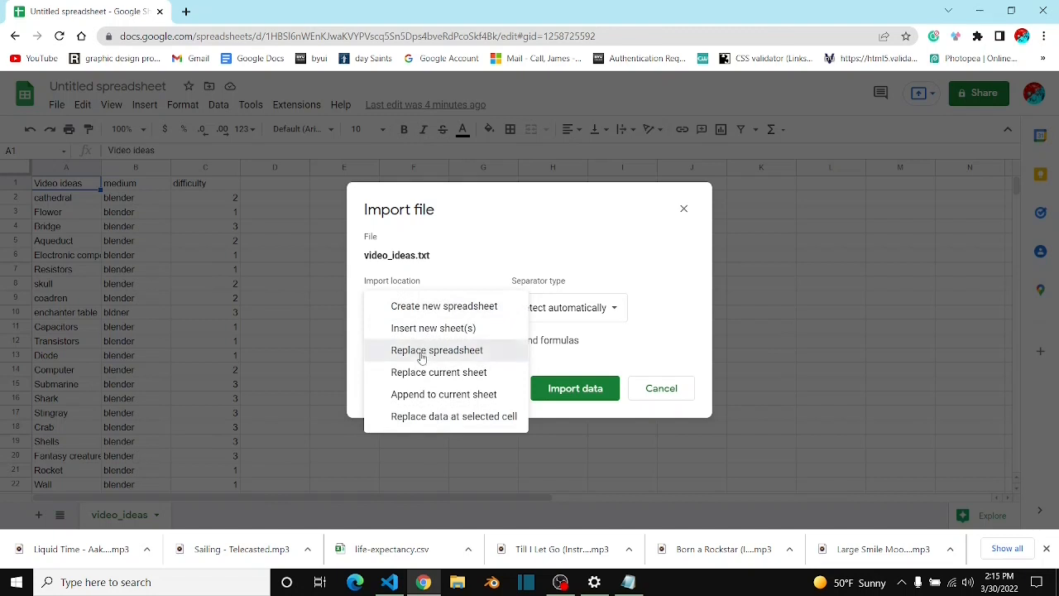
pyautogui.click(437, 350)
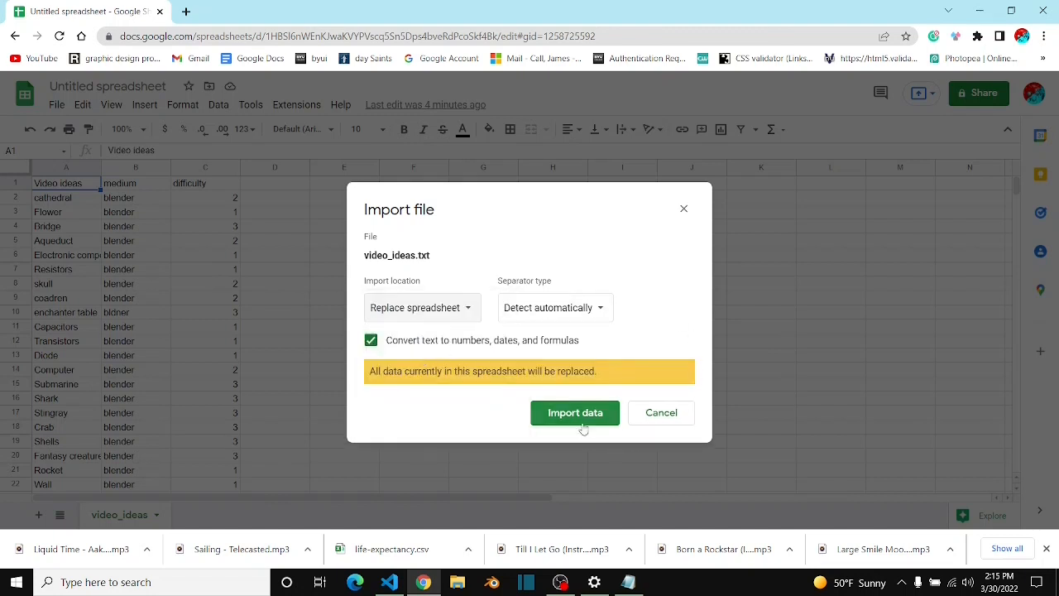
pyautogui.click(576, 412)
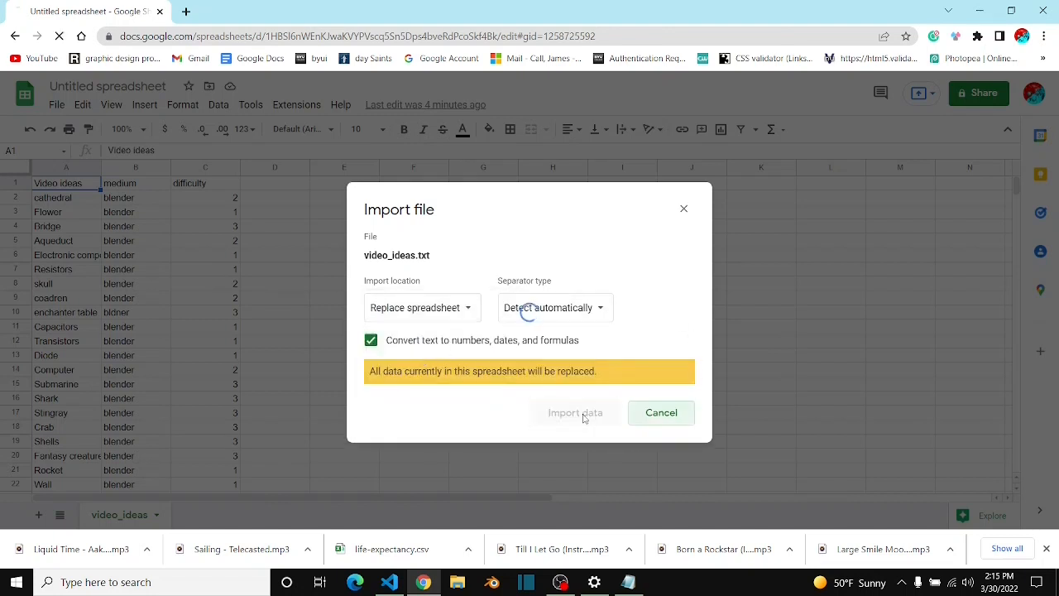
pyautogui.click(574, 413)
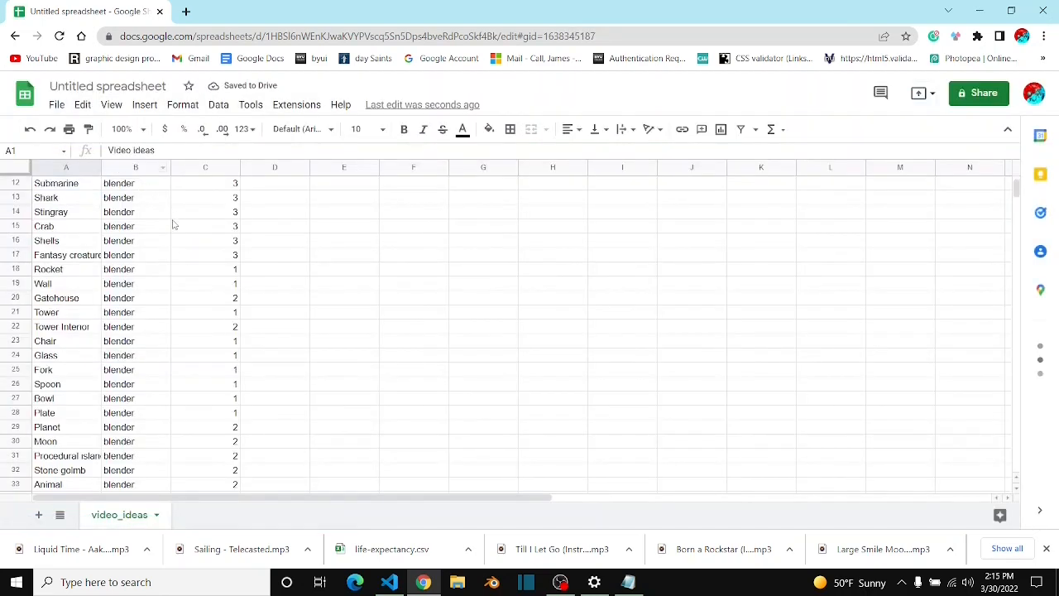
# Scroll through the imported three-column ideas rows, then return to Notepad via the taskbar.
pyautogui.scroll(-3)
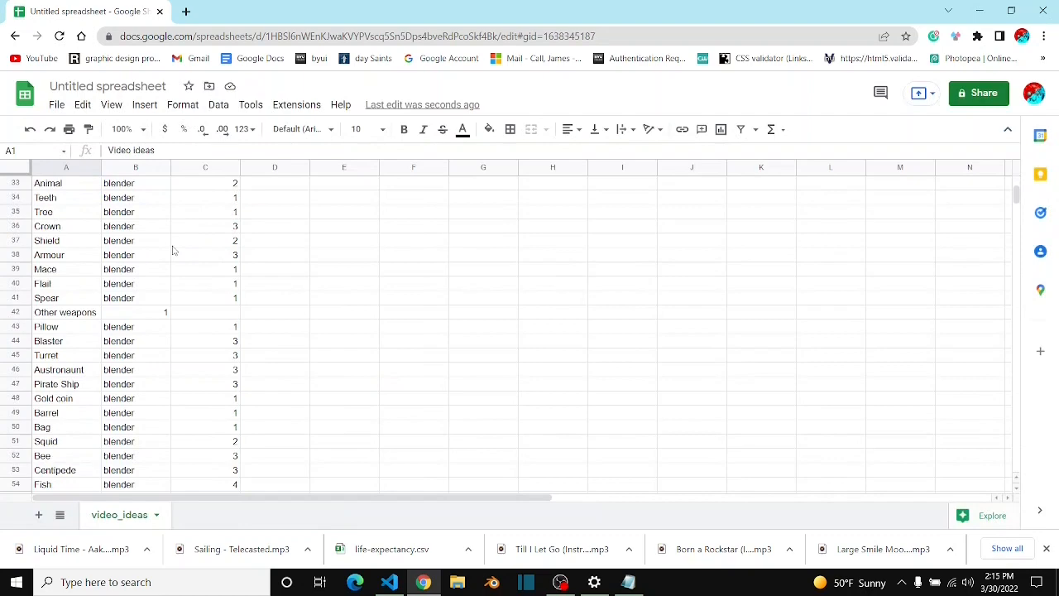
pyautogui.scroll(-3)
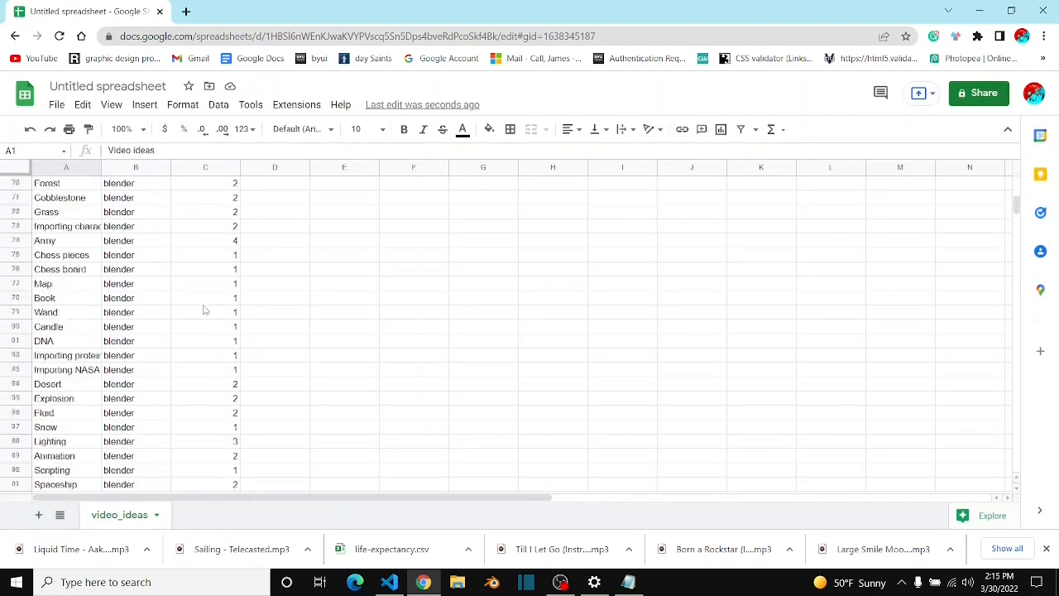
pyautogui.click(594, 582)
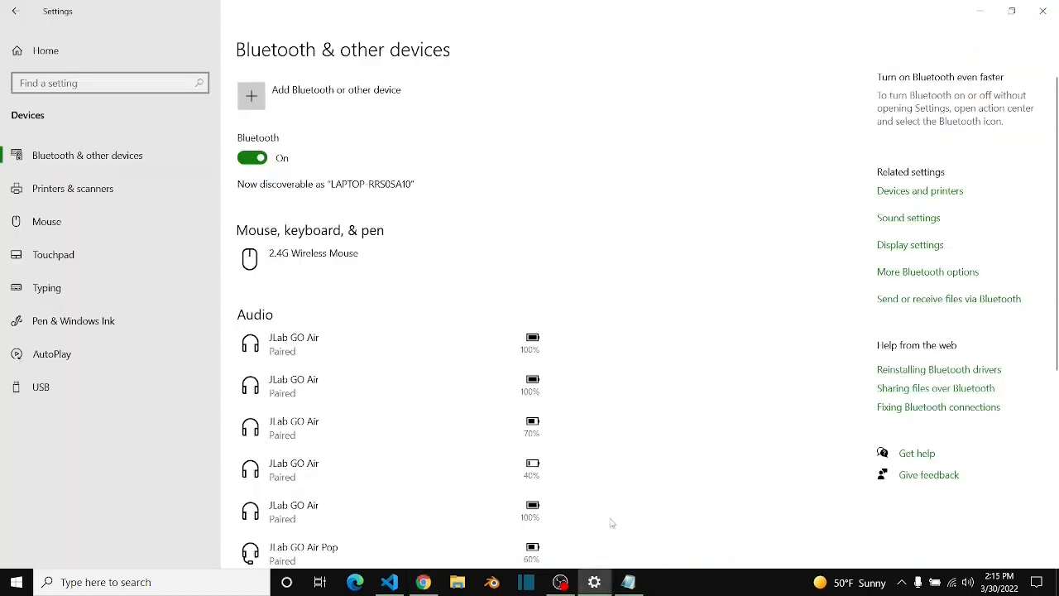
pyautogui.click(629, 583)
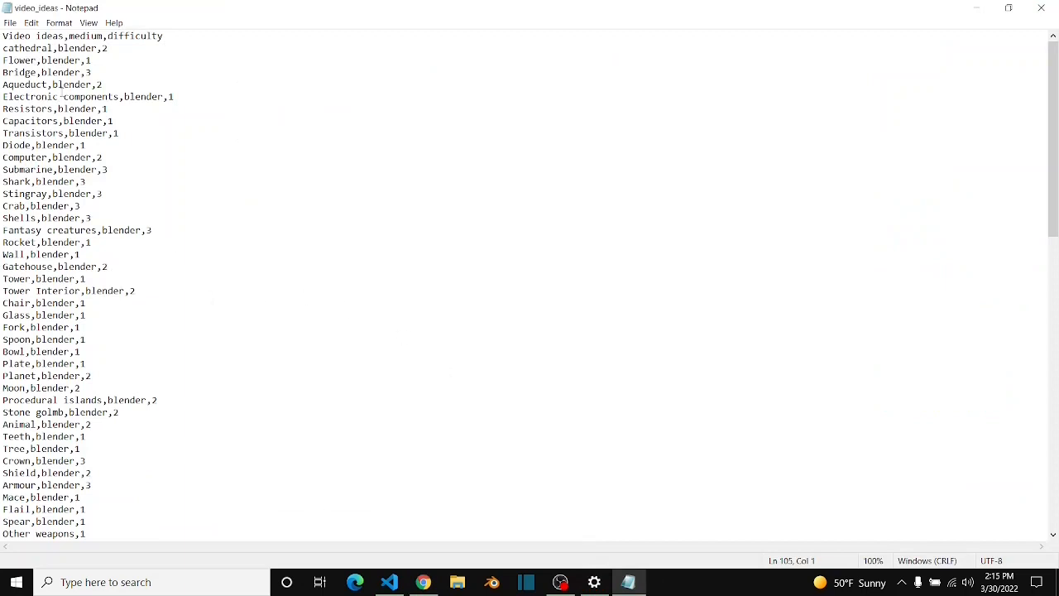